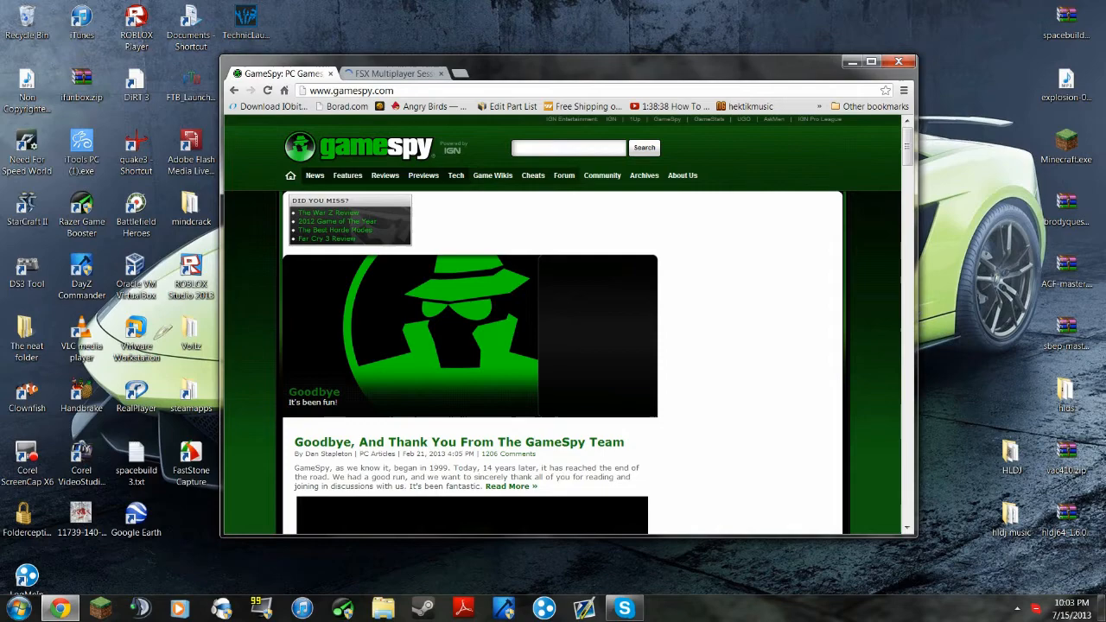
Scroll the Acceleration Home downloads list down to Service Pack 1 and the trial version
scroll(down, 3)
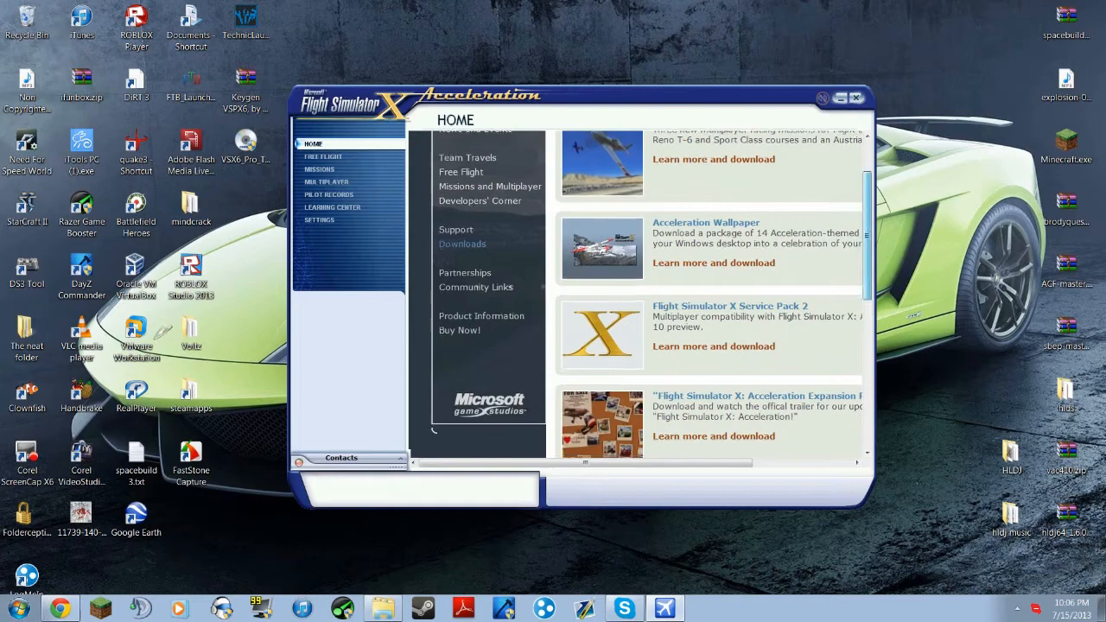
scroll(down, 3)
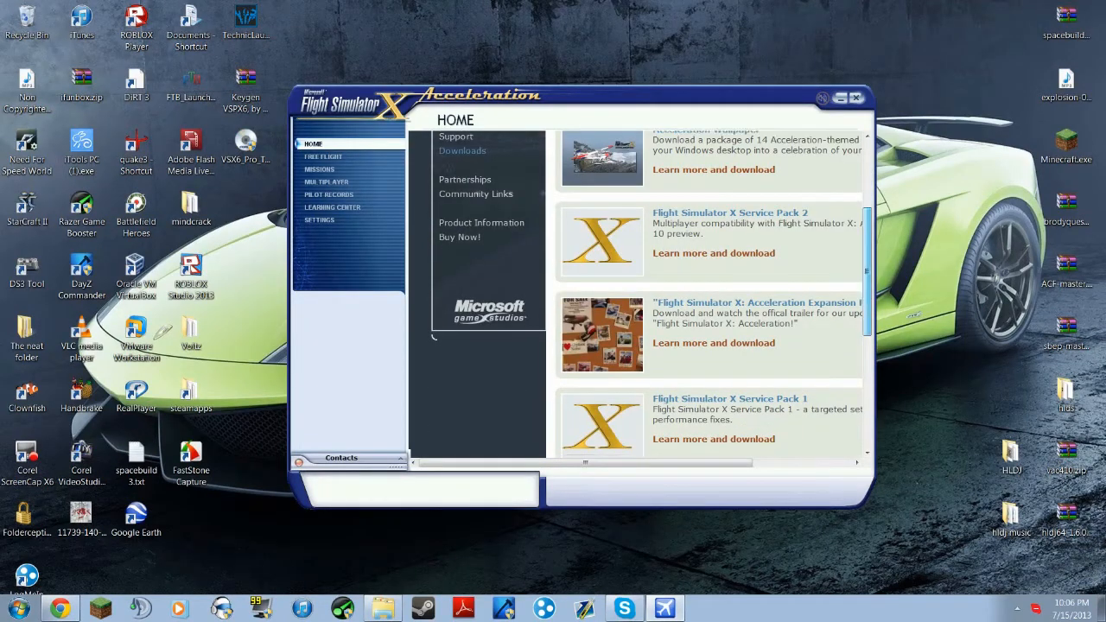
scroll(down, 3)
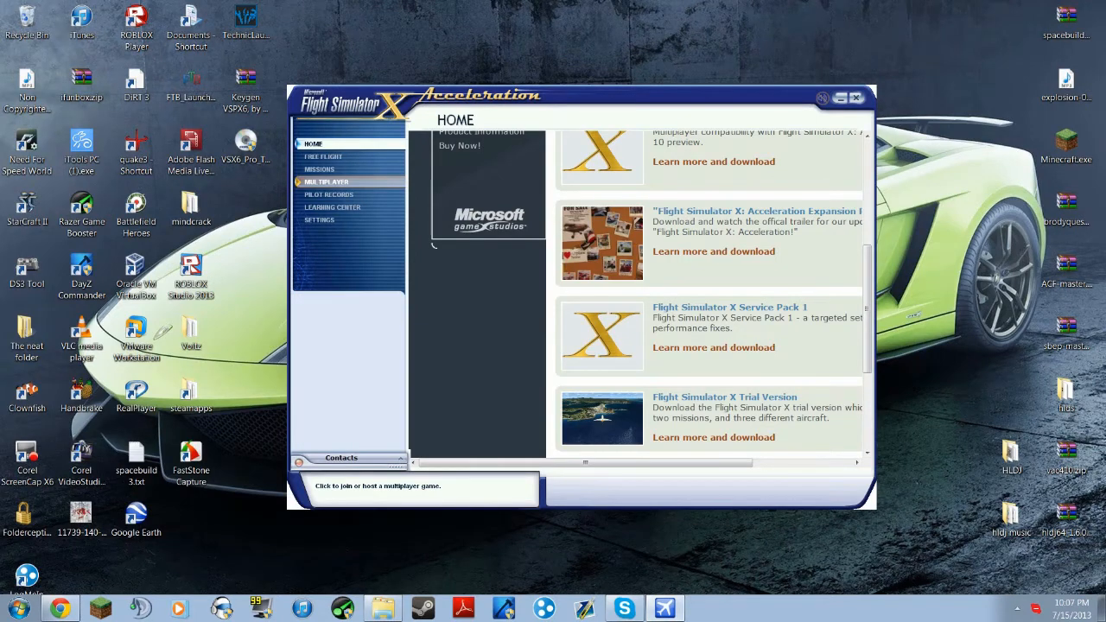
Open Multiplayer sign-in with Local network (LAN) and enter player name 'coolguy'
click(327, 181)
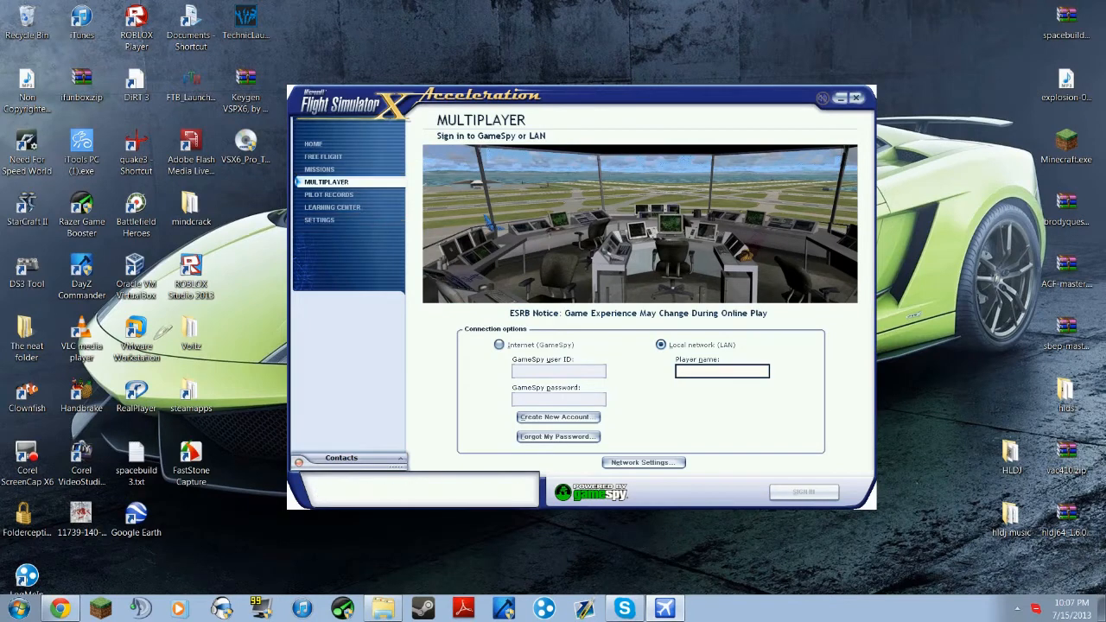
mouse_move(661, 344)
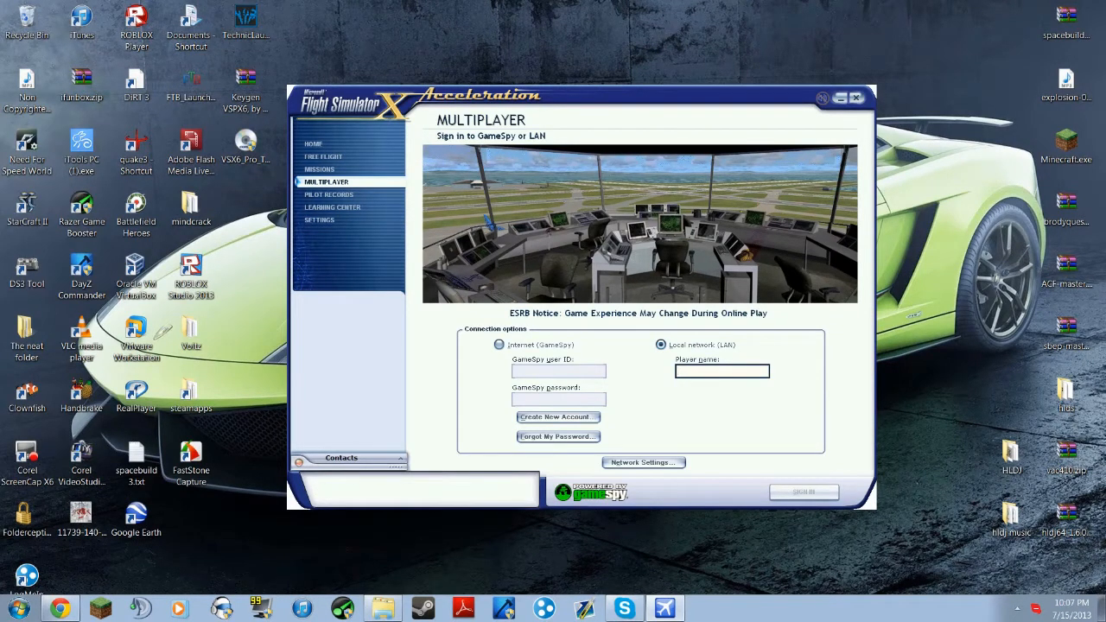
click(722, 370)
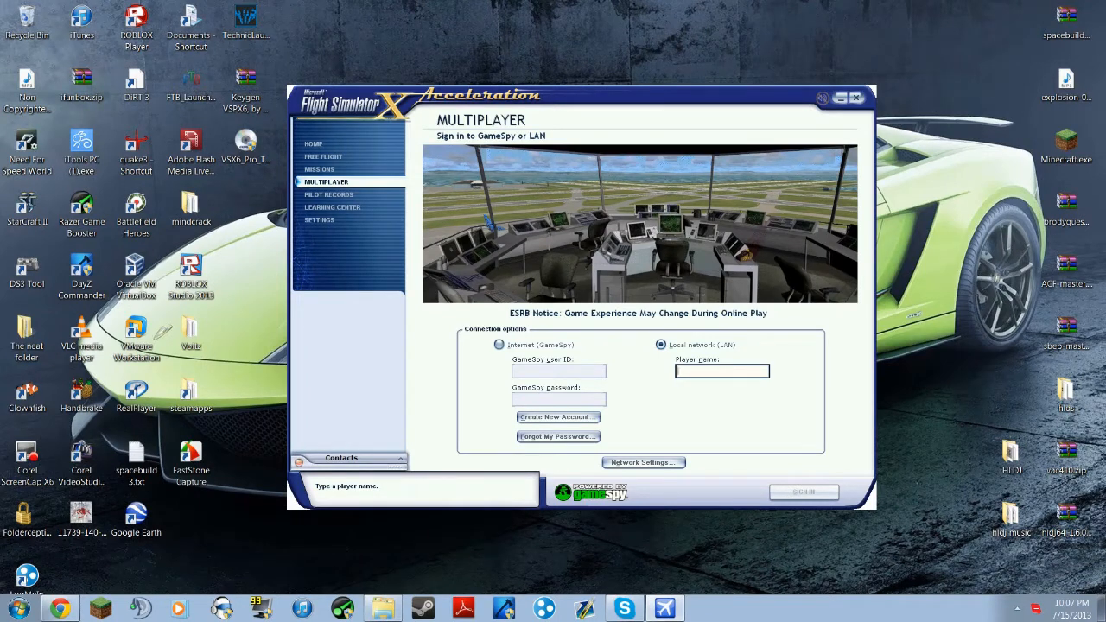
text(coolguy)
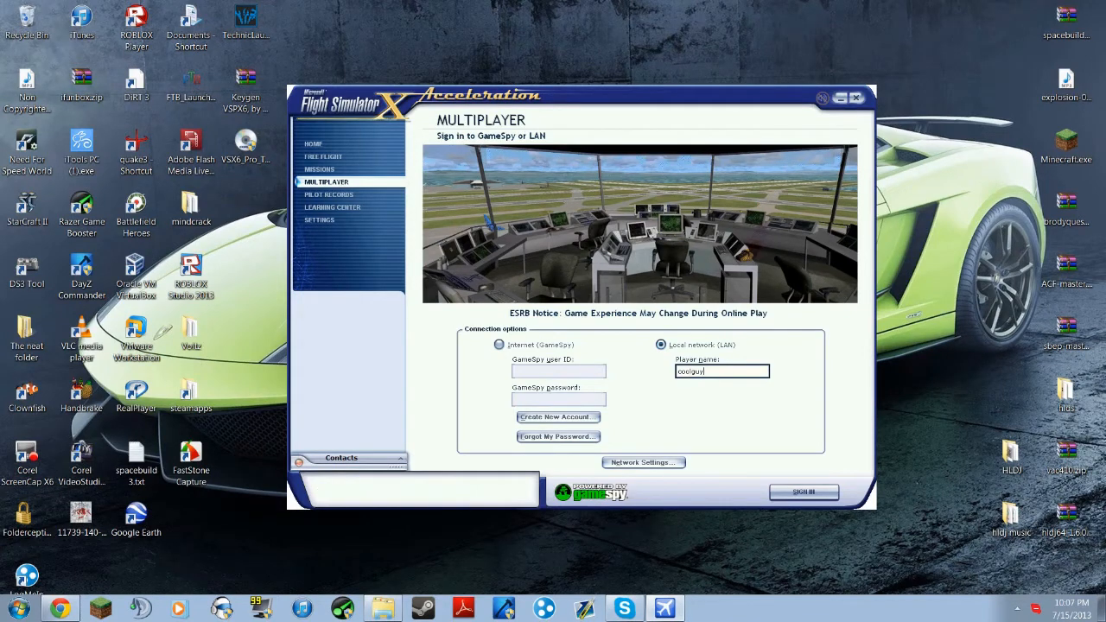
mouse_move(644, 462)
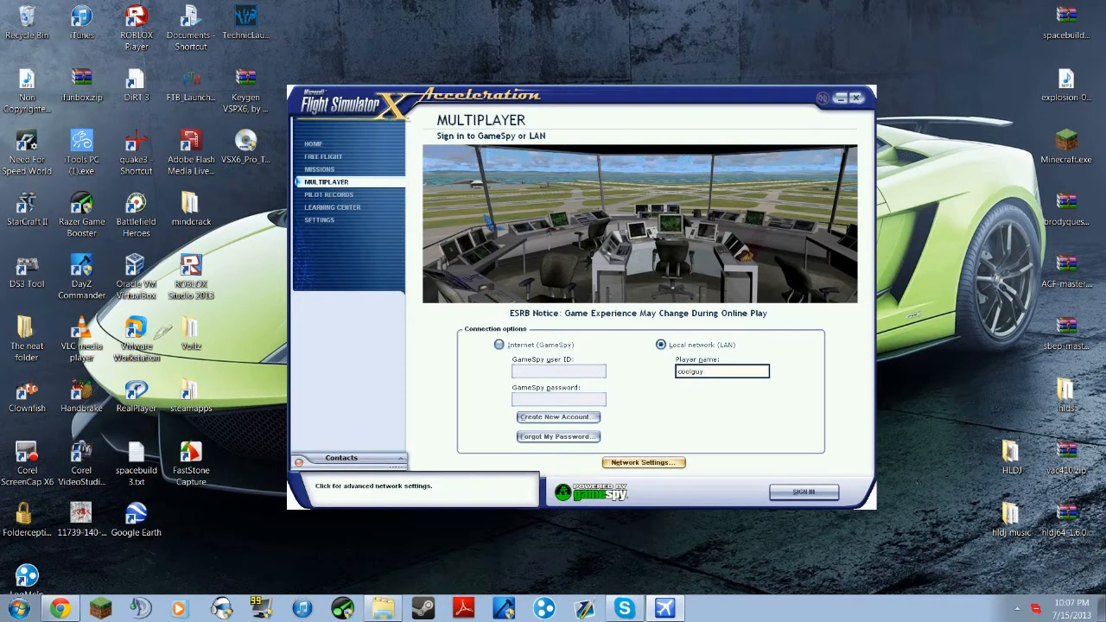
click(644, 463)
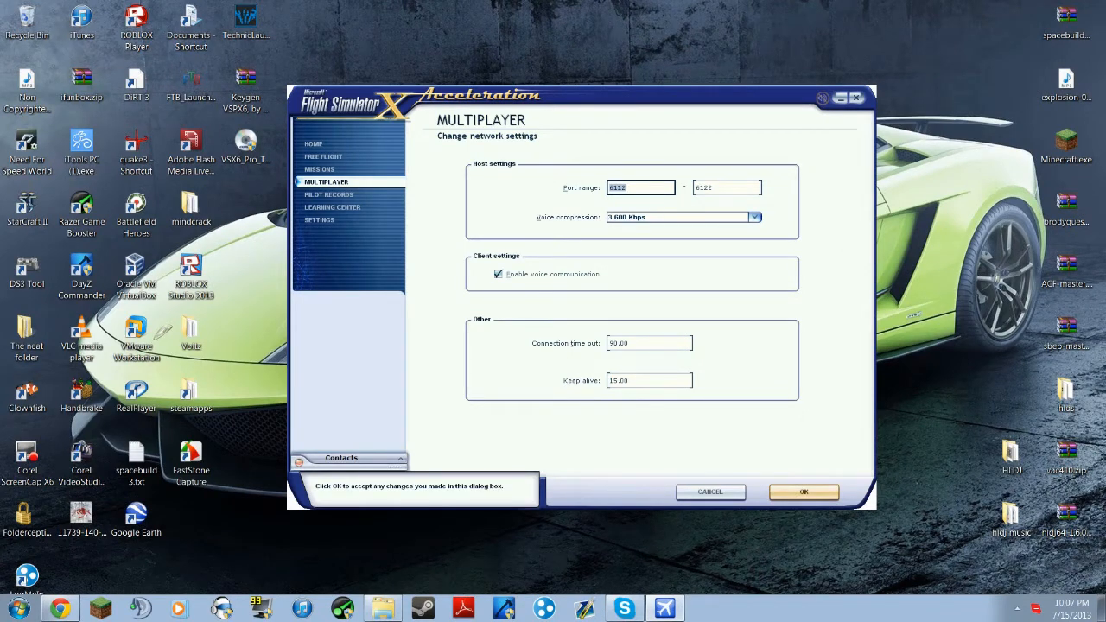
click(803, 492)
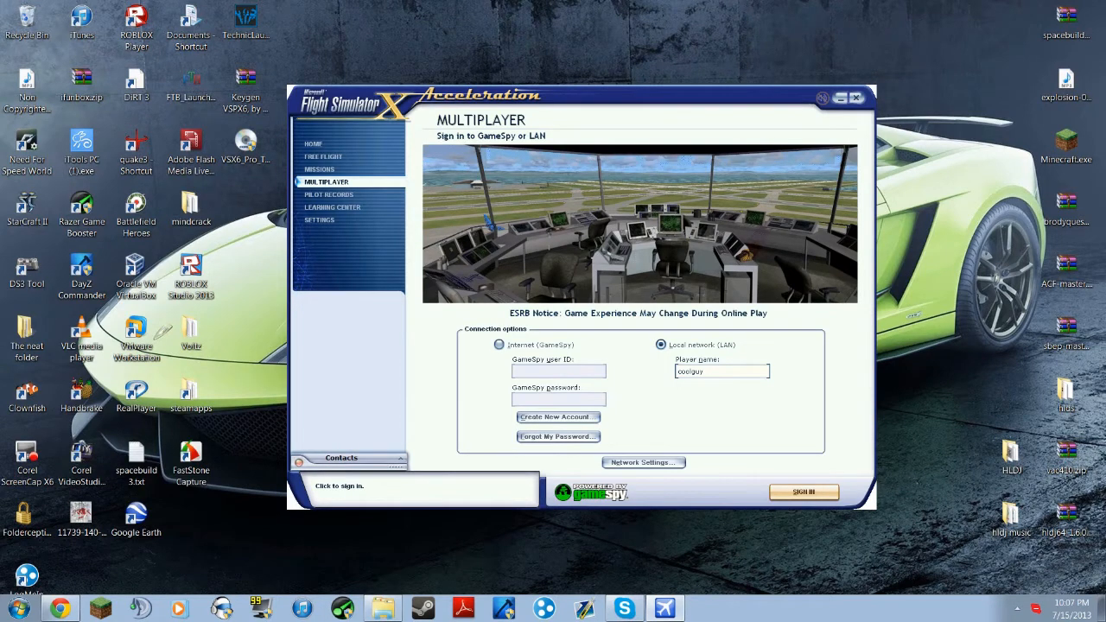
Sign in to the LAN lobby, find no sessions, and choose Connect Directly
click(803, 492)
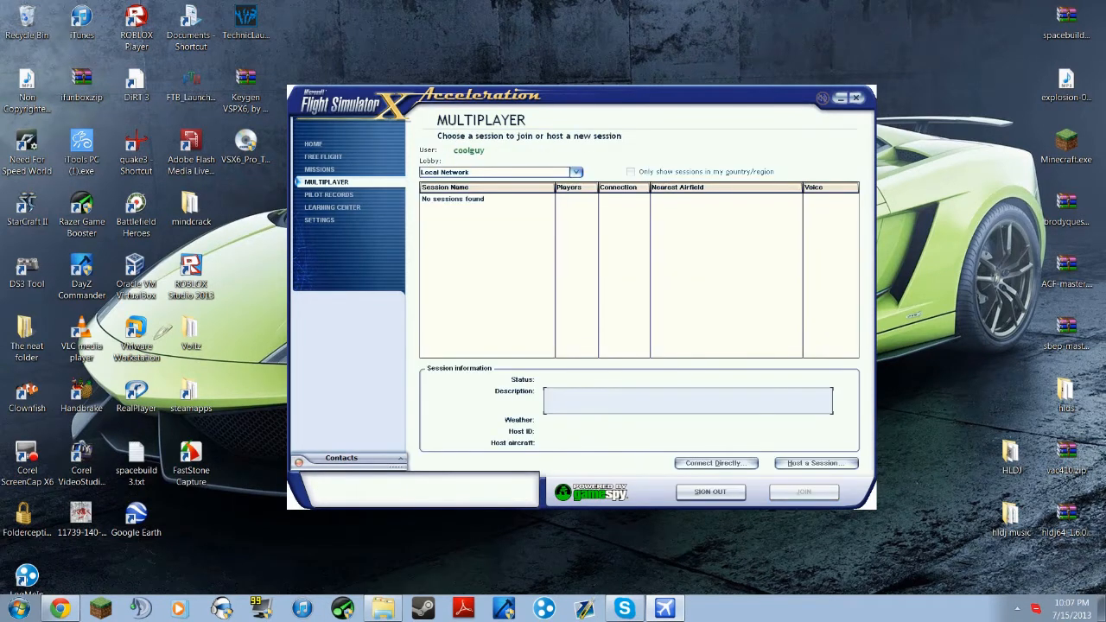
click(328, 195)
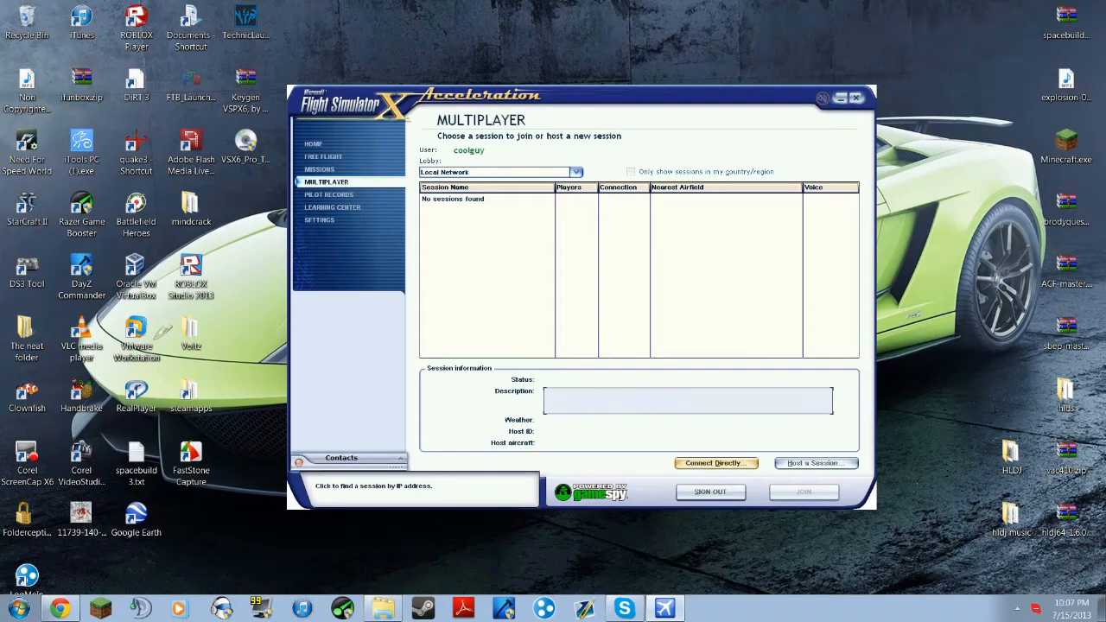
click(715, 463)
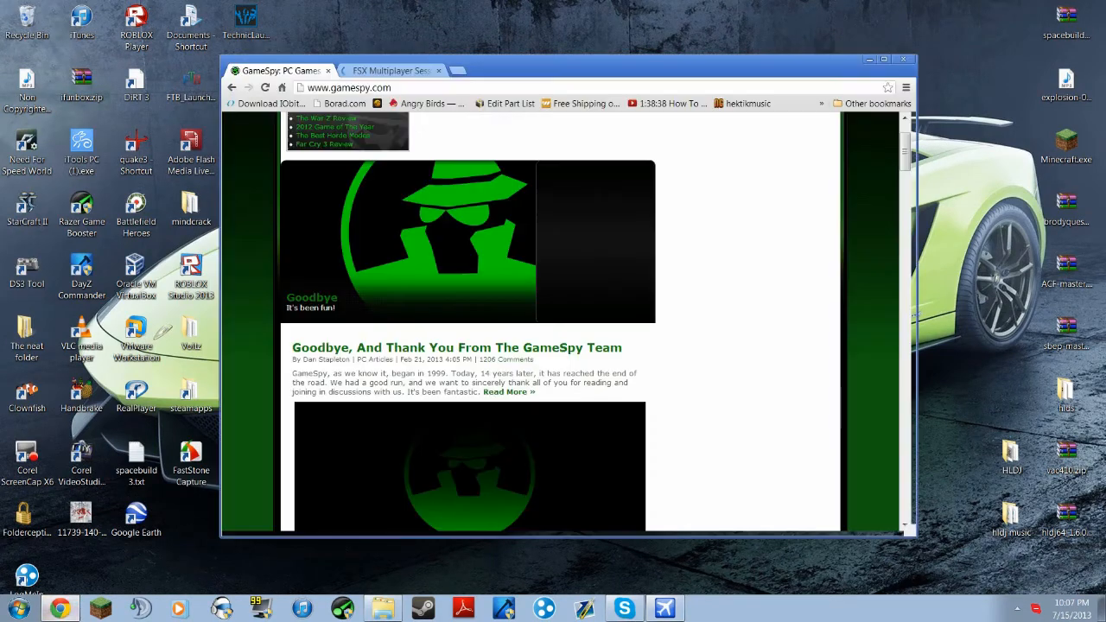
Show the FSX Beyond Currently Online Communities table with server IP addresses
click(390, 70)
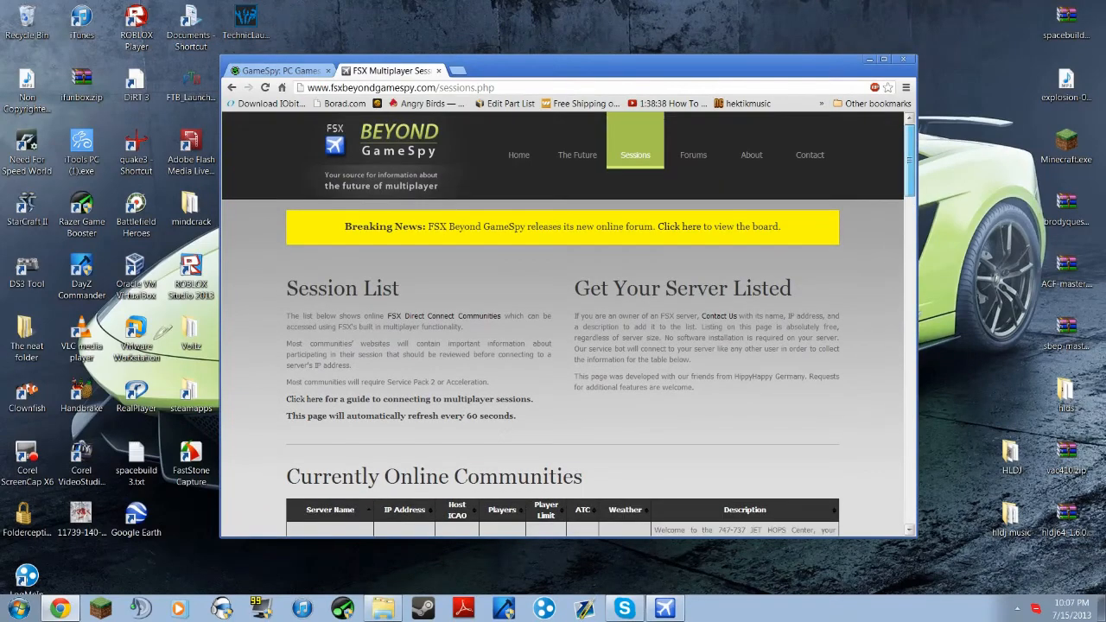
scroll(down, 3)
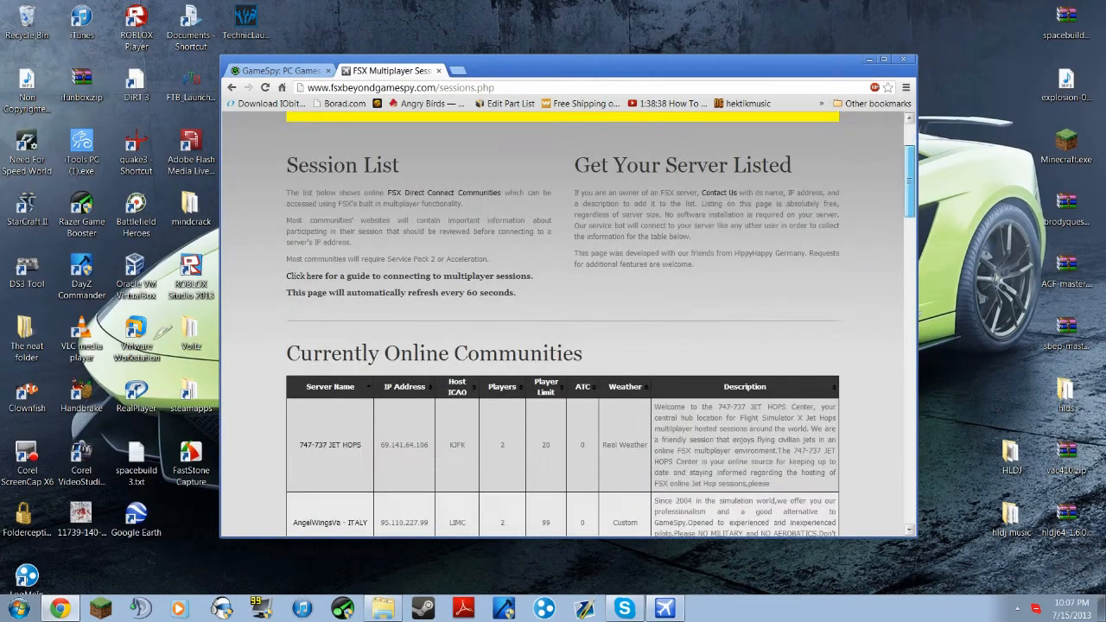
scroll(down, 3)
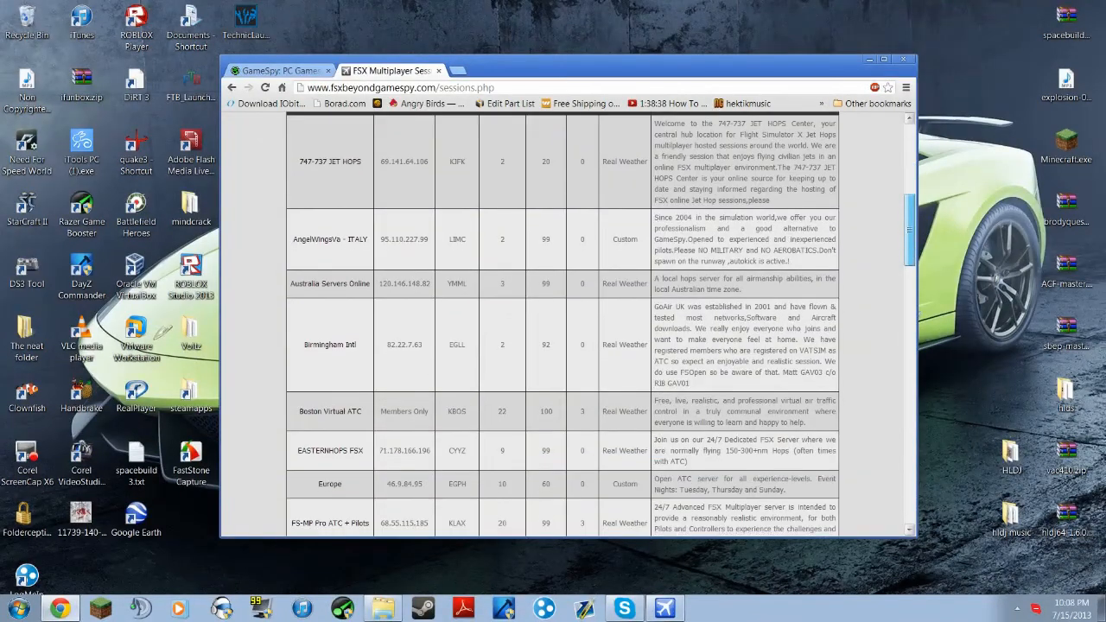
scroll(down, 3)
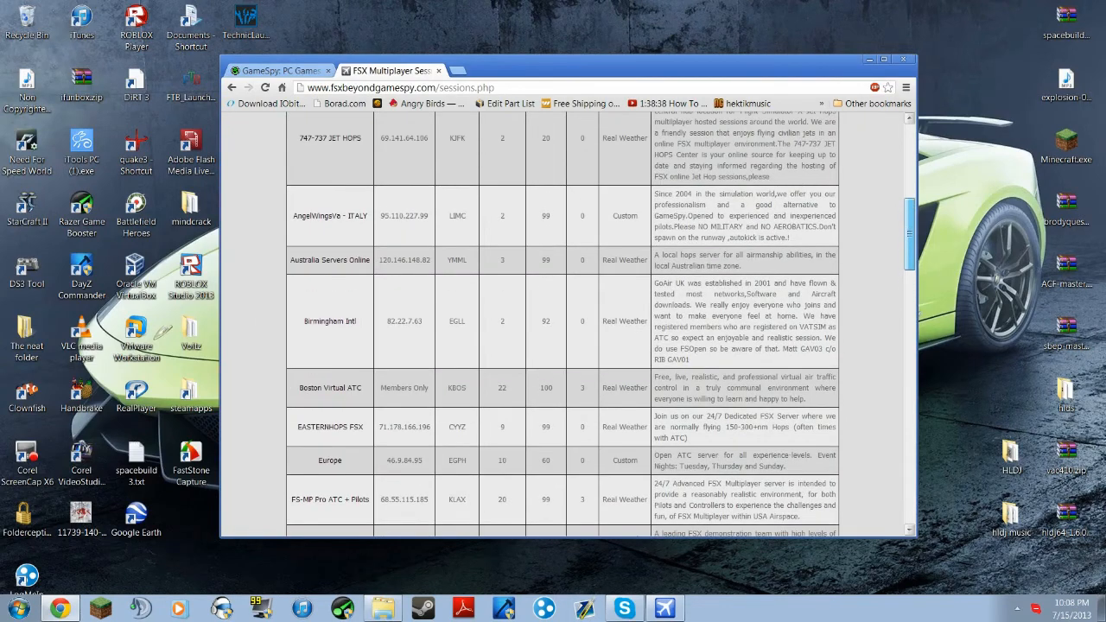
scroll(up, 3)
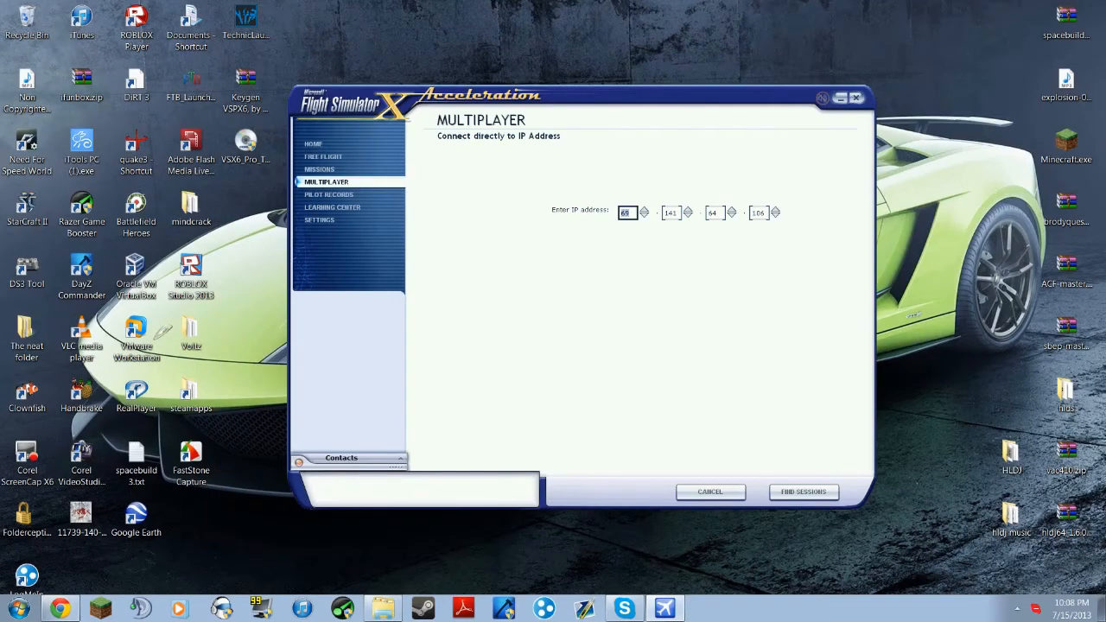
mouse_move(803, 492)
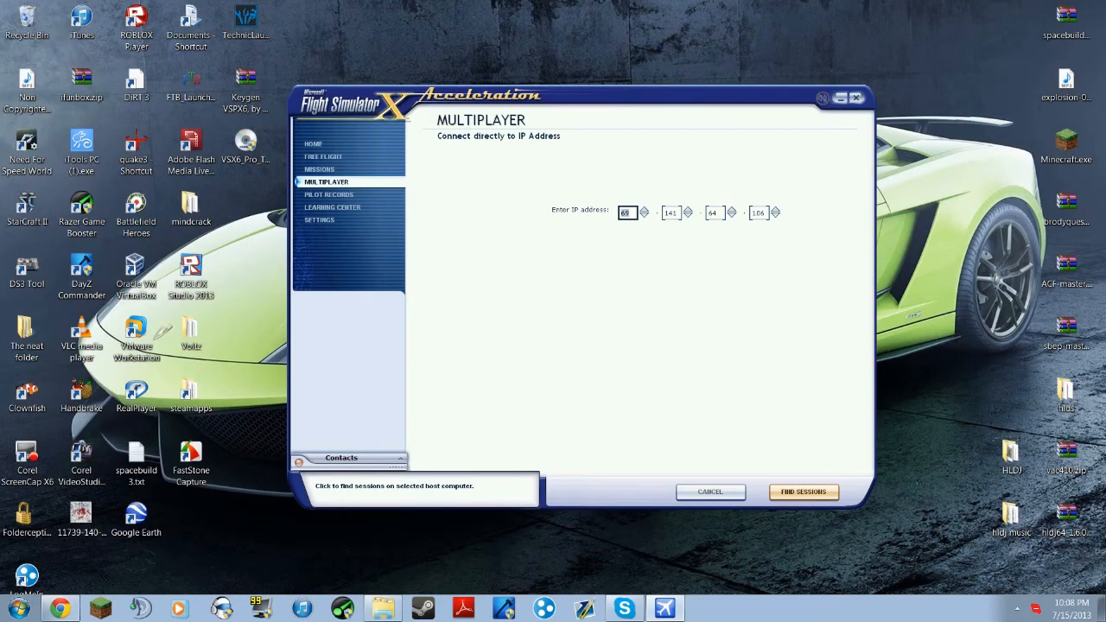
Find sessions on server 69.141.64.106 to start connecting
click(803, 491)
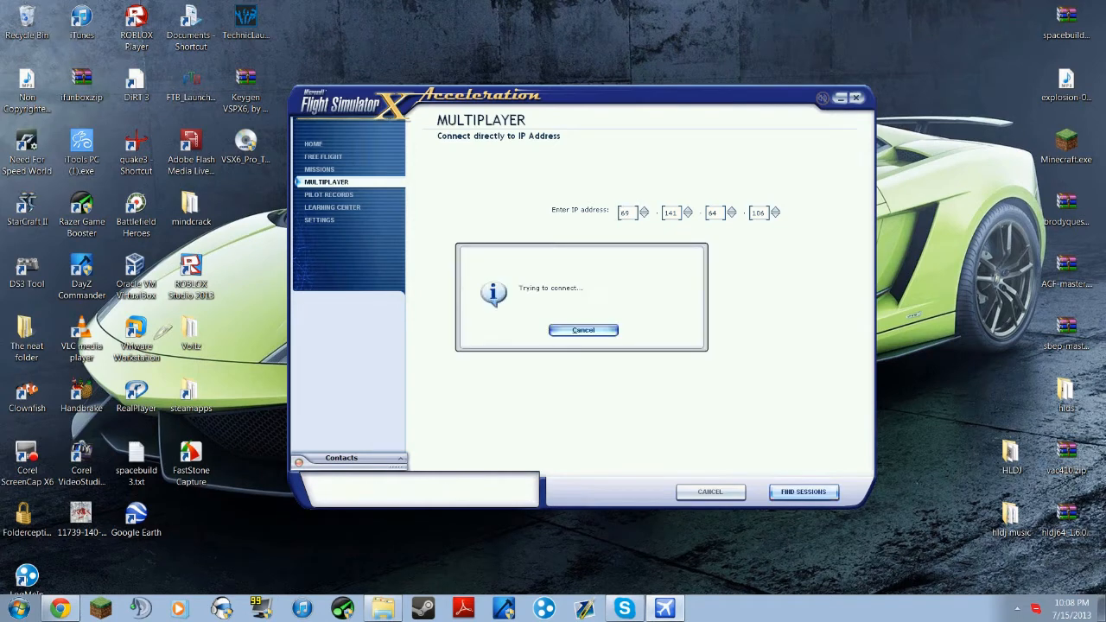